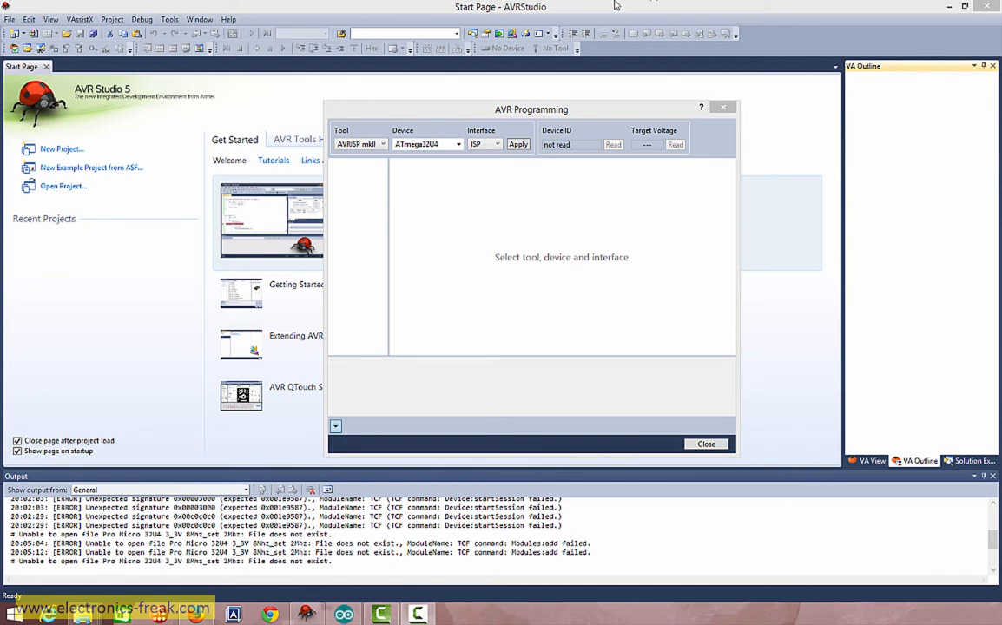
Step: Connect the AVRISP mkII to the ATmega32U4, read device ID 0x1E 0x95 0x87, and set the ISP clock to 2 MHz
{"action": "left_click", "coordinate": [518, 144]}
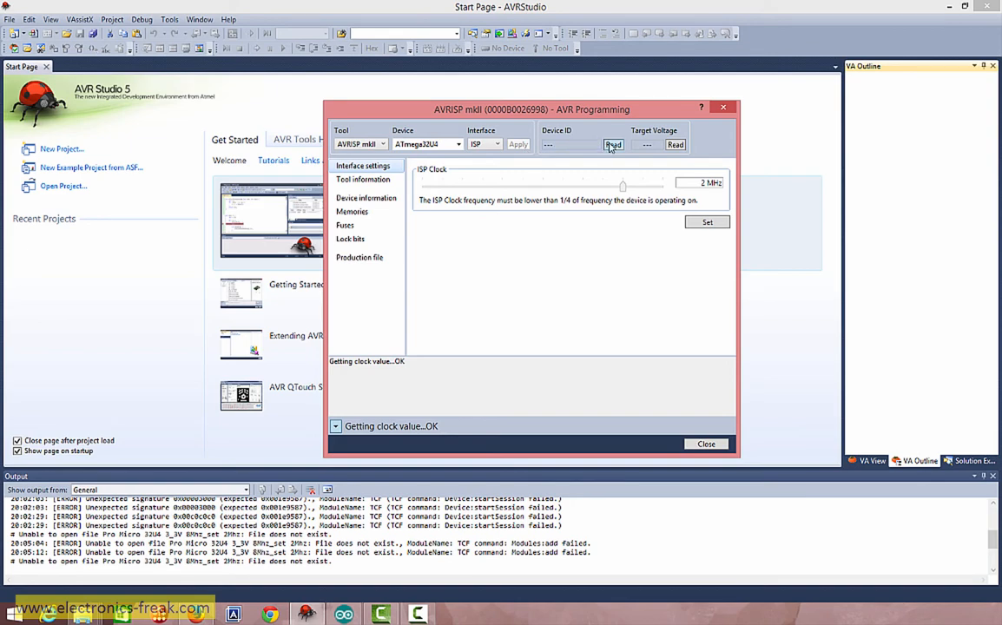
{"action": "left_click", "coordinate": [613, 144]}
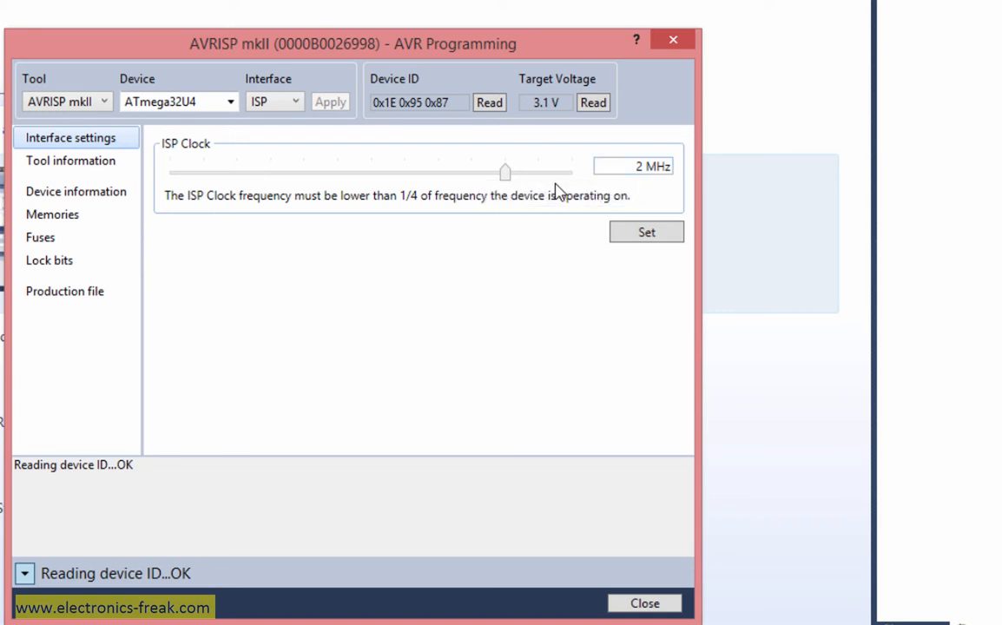
{"action": "left_click", "coordinate": [646, 233]}
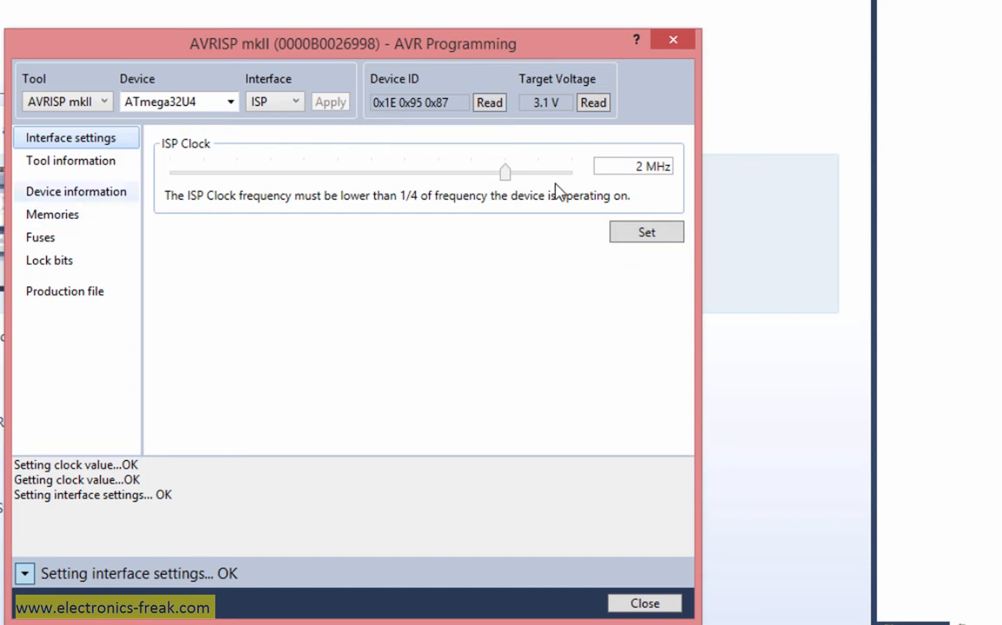
Step: Read the ATmega32U4's flash from the Memories page and save it as Pro-Micro-Boot.hex in Documents
{"action": "left_click", "coordinate": [52, 215]}
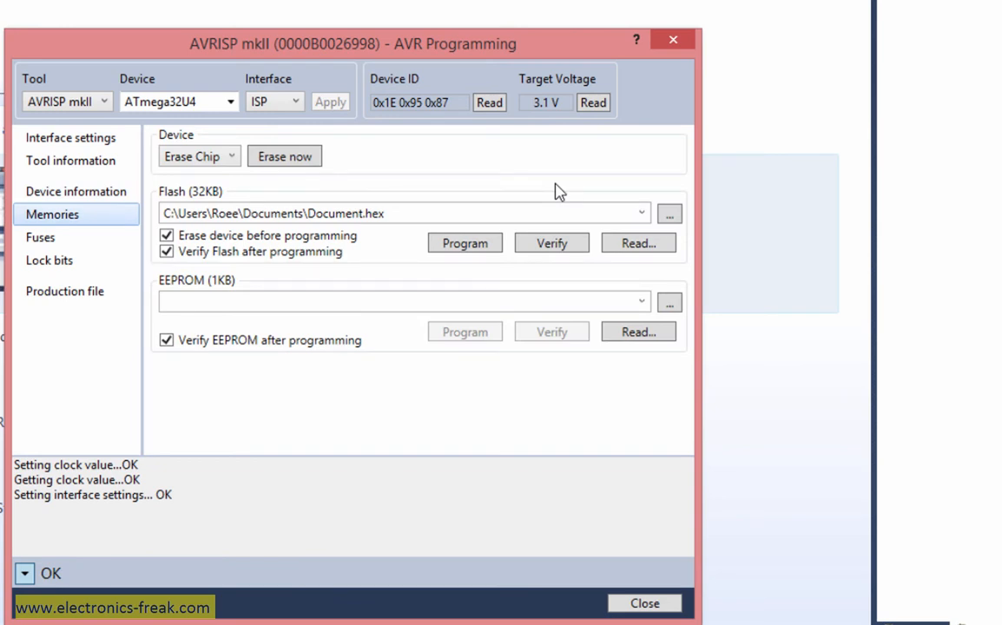
{"action": "mouse_move", "coordinate": [552, 243]}
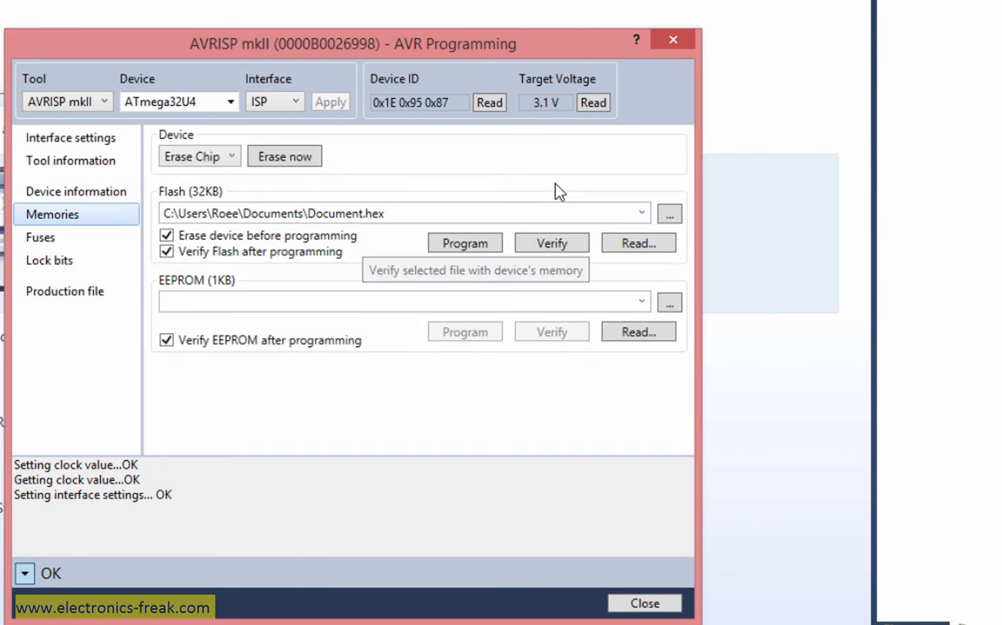
{"action": "left_click", "coordinate": [671, 212]}
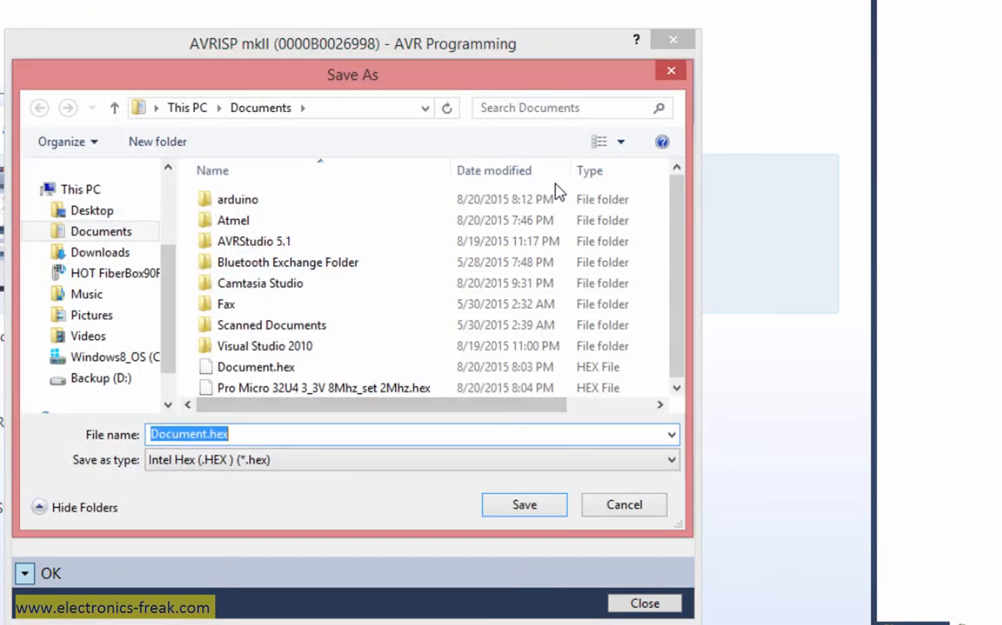
{"action": "type", "text": "Pro-Micr"}
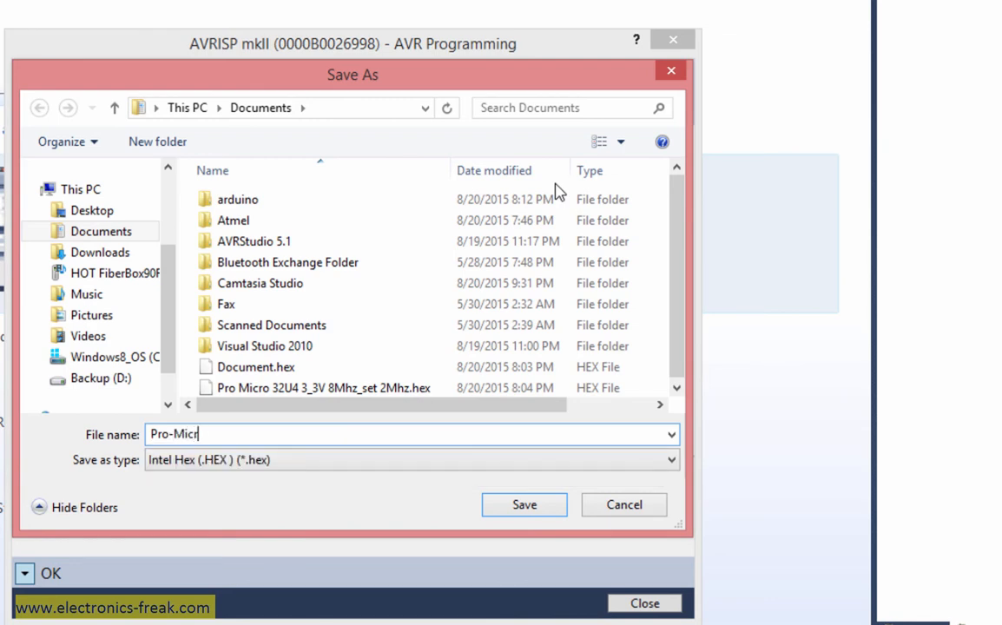
{"action": "type", "text": "o_"}
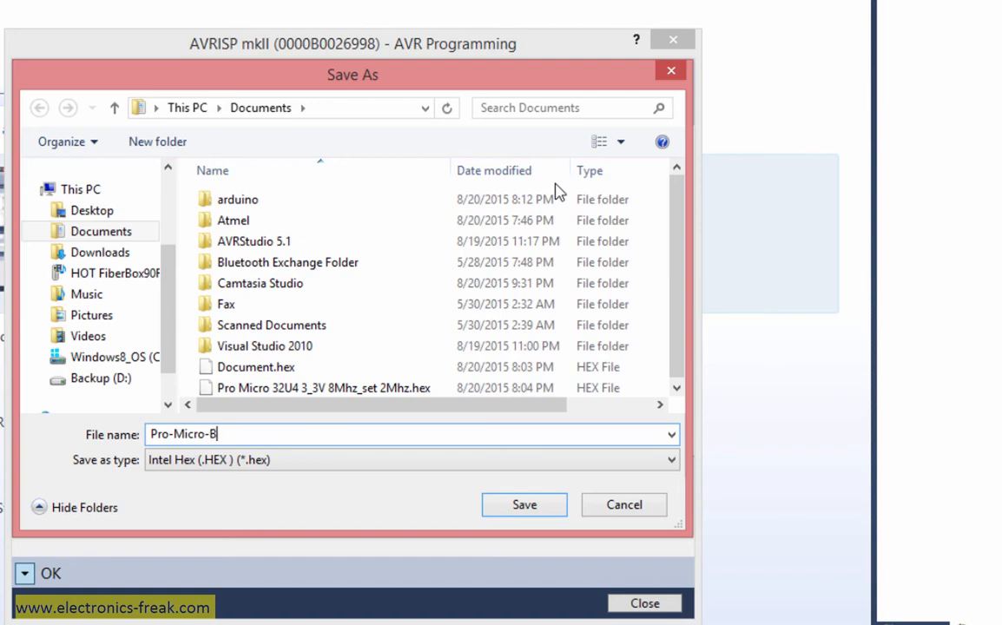
{"action": "type", "text": "oot"}
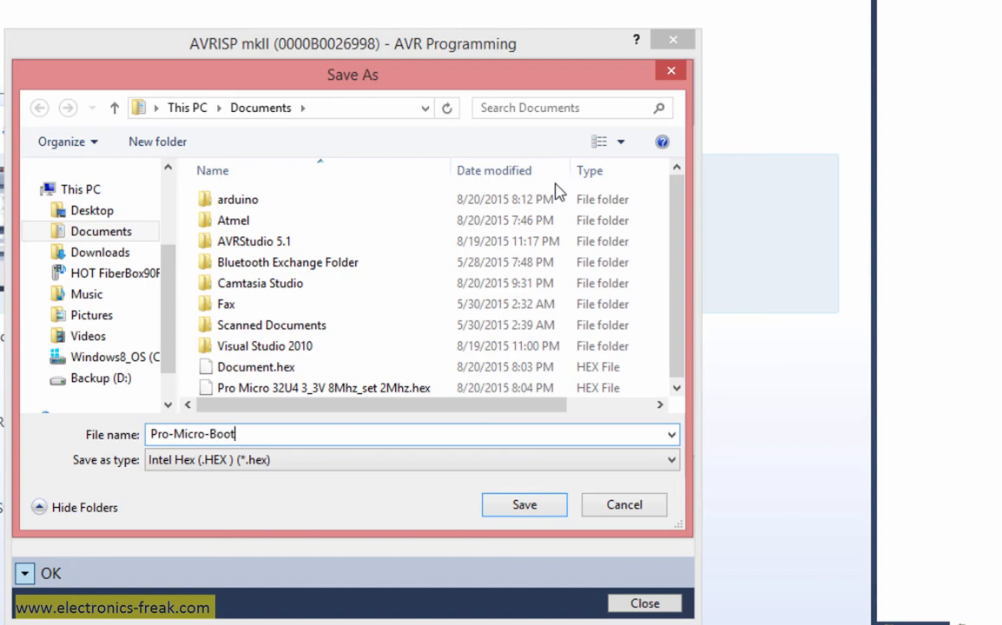
{"action": "left_click", "coordinate": [524, 503]}
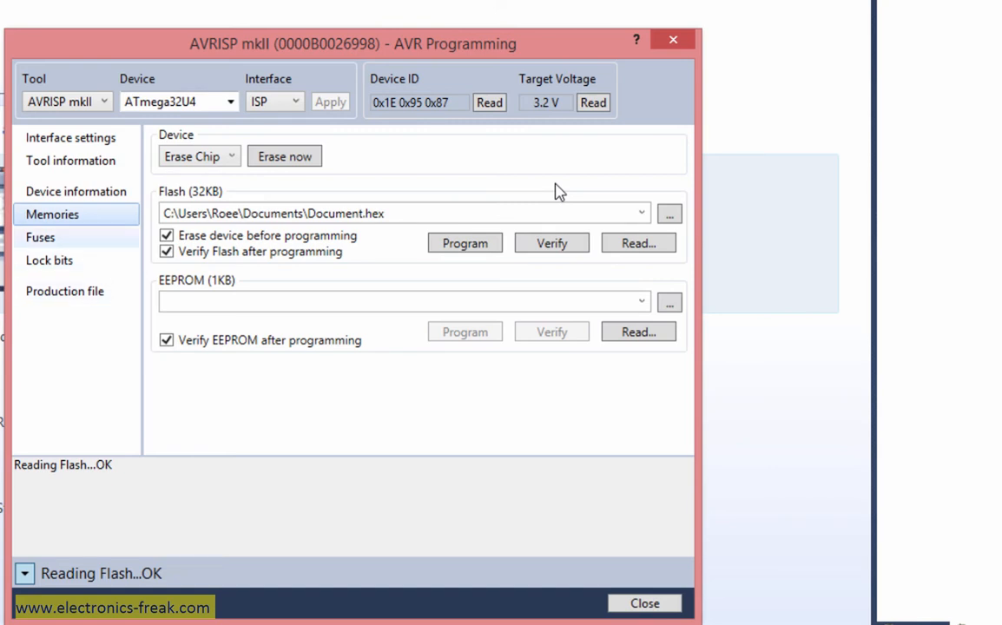
Step: Review fuses EXTENDED 0xF3, HIGH 0xD8, LOW 0xFF and lock bits 0xFF (unlocked)
{"action": "left_click", "coordinate": [40, 236]}
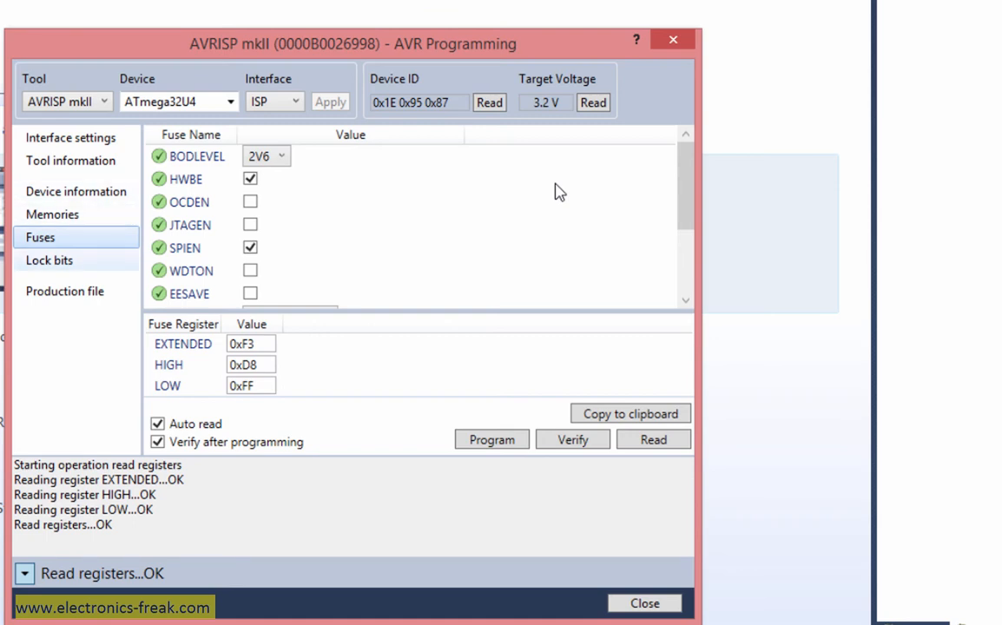
{"action": "left_click", "coordinate": [49, 260]}
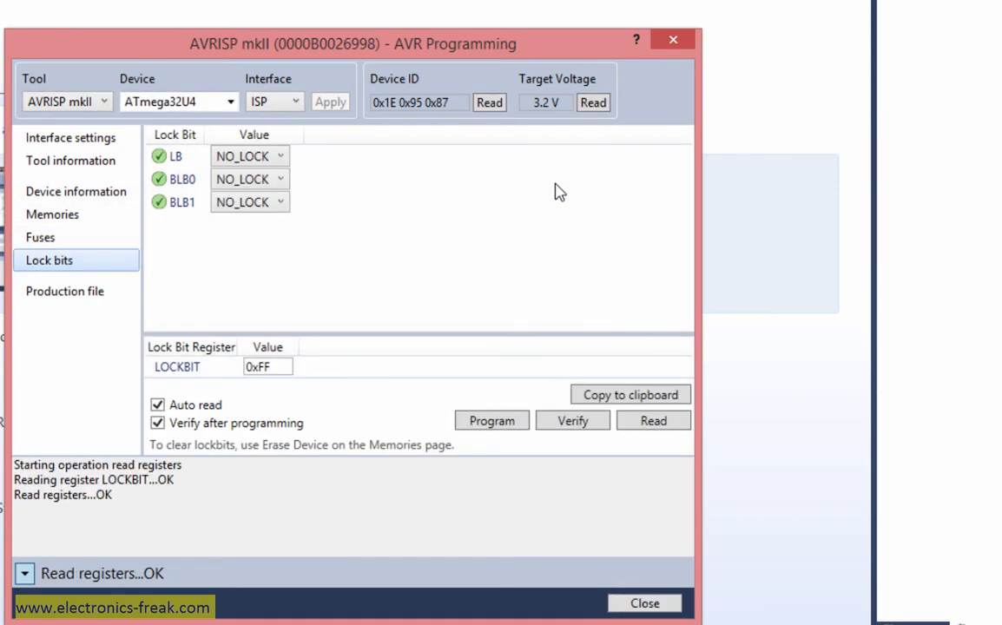
{"action": "left_click", "coordinate": [52, 215]}
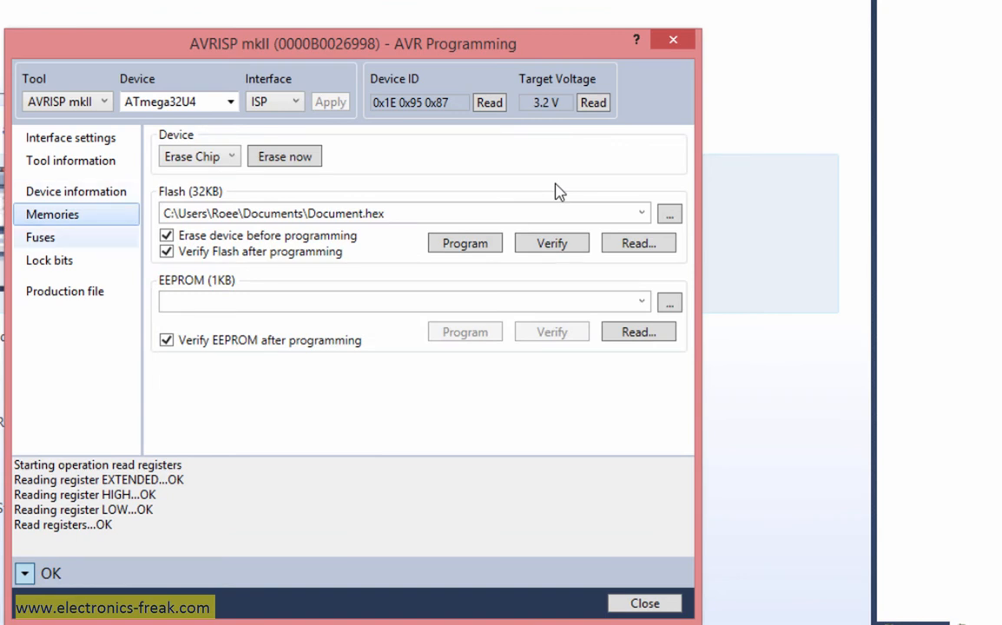
{"action": "left_click", "coordinate": [48, 260]}
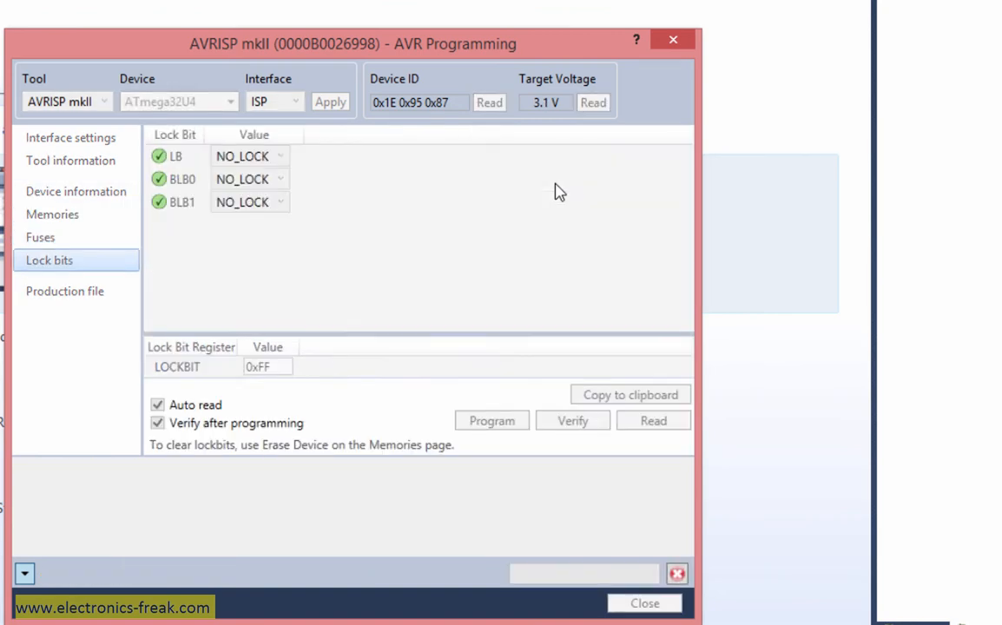
Step: Return to the Memories page once the lock bits re-read as 0xFF
{"action": "left_click", "coordinate": [653, 420]}
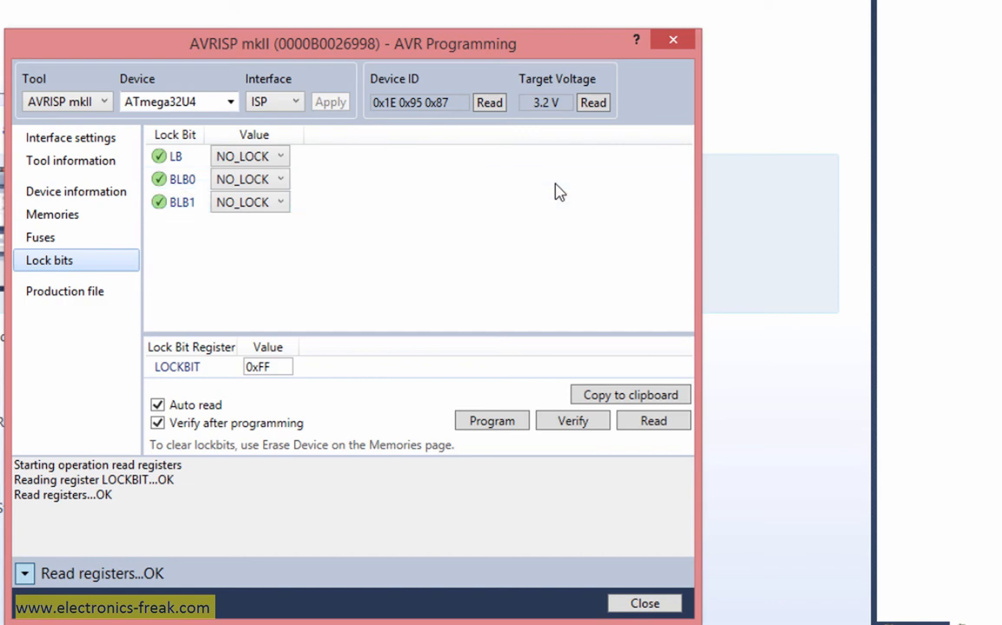
{"action": "mouse_move", "coordinate": [491, 421]}
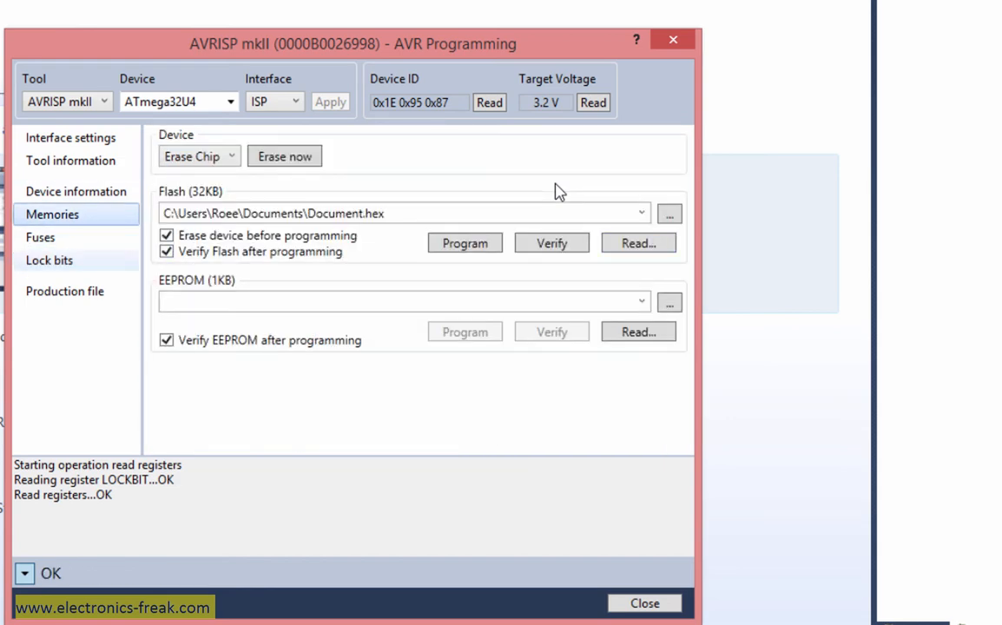
{"action": "mouse_move", "coordinate": [466, 243]}
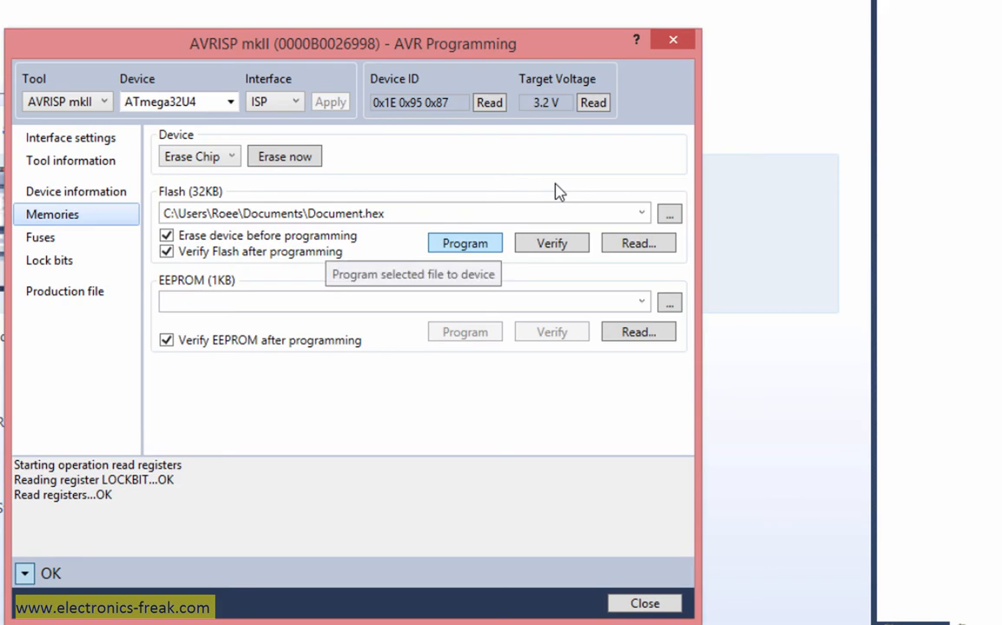
Step: Program Pro-Micro-Boot.hex into the connected ATmega32U4's flash
{"action": "left_click", "coordinate": [671, 212]}
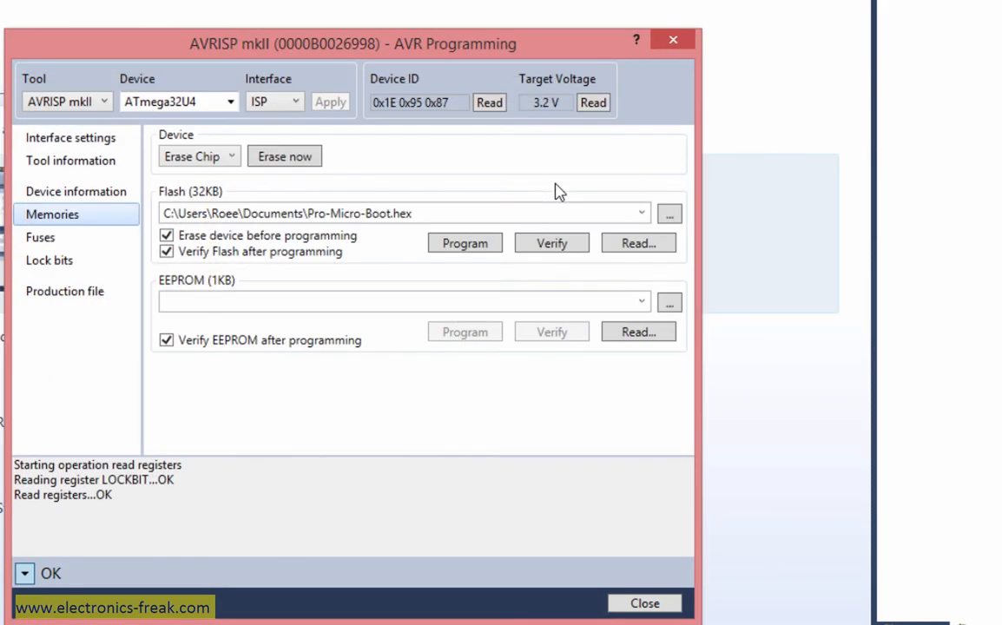
{"action": "left_click", "coordinate": [465, 243]}
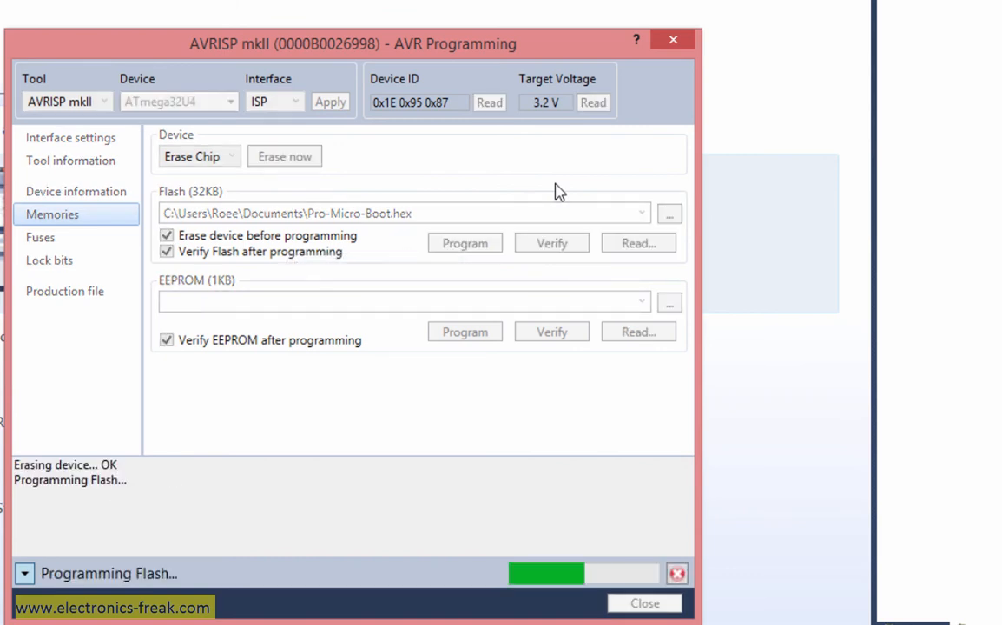